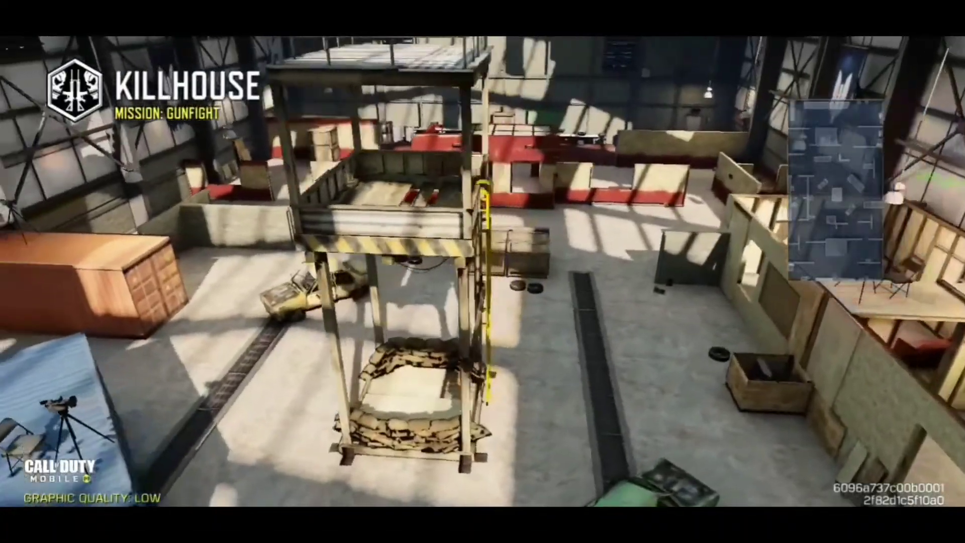
pyautogui.moveTo(483, 271)
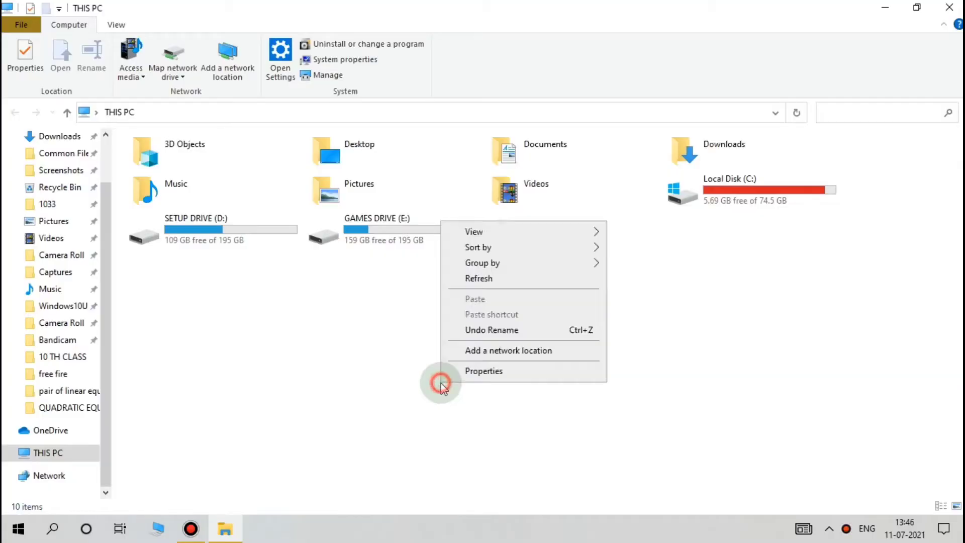
# Open This PC's system Properties and its Advanced system settings.
pyautogui.click(460, 377)
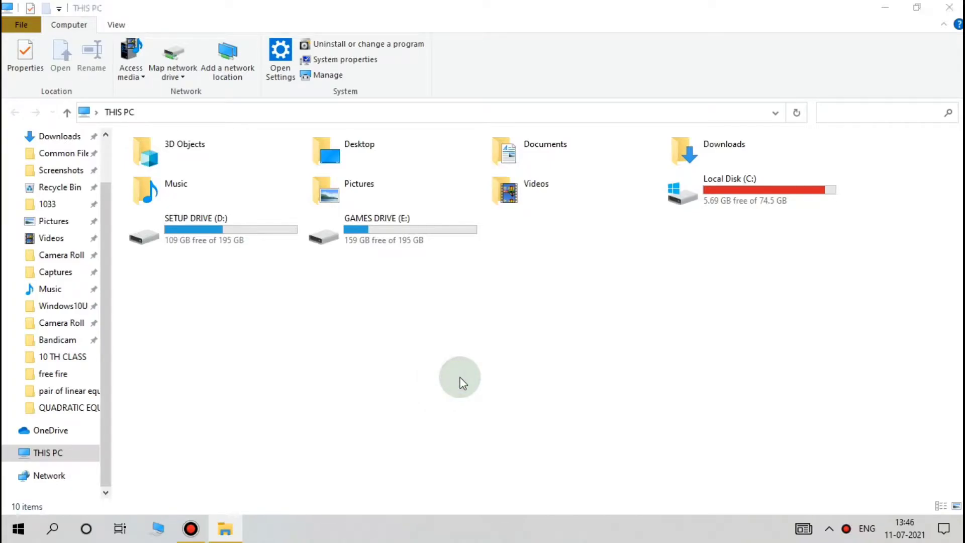
pyautogui.click(344, 59)
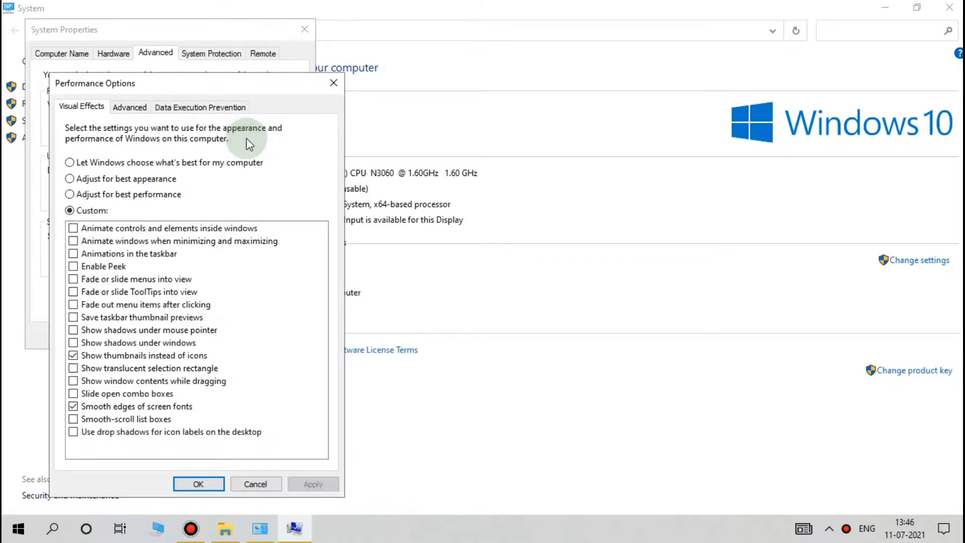
# Open the Virtual memory Change dialog from Performance Options' Advanced tab.
pyautogui.click(129, 107)
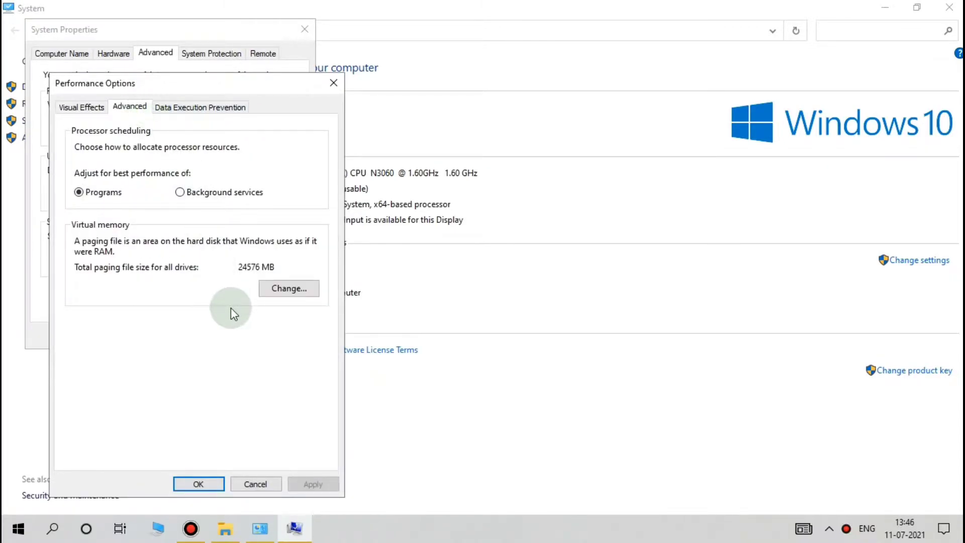
pyautogui.moveTo(288, 289)
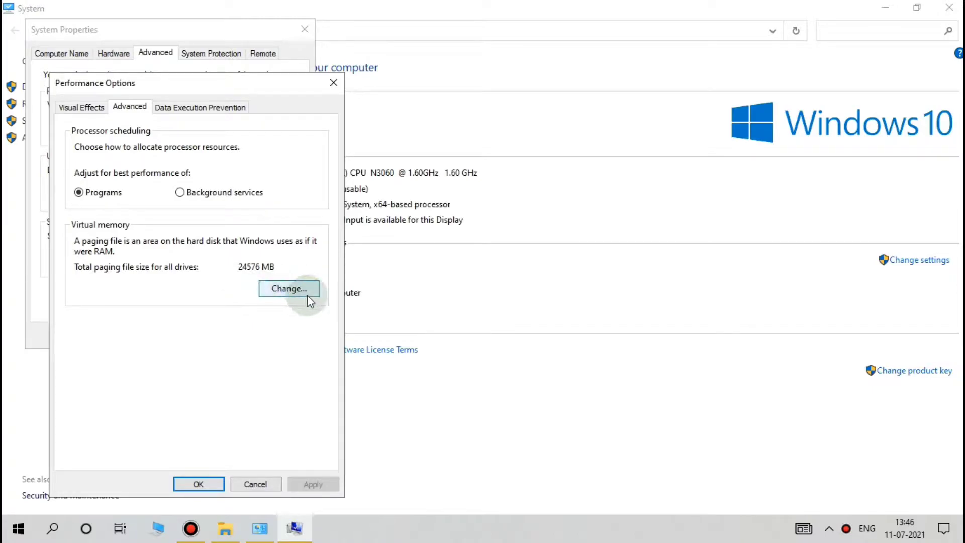
pyautogui.click(288, 288)
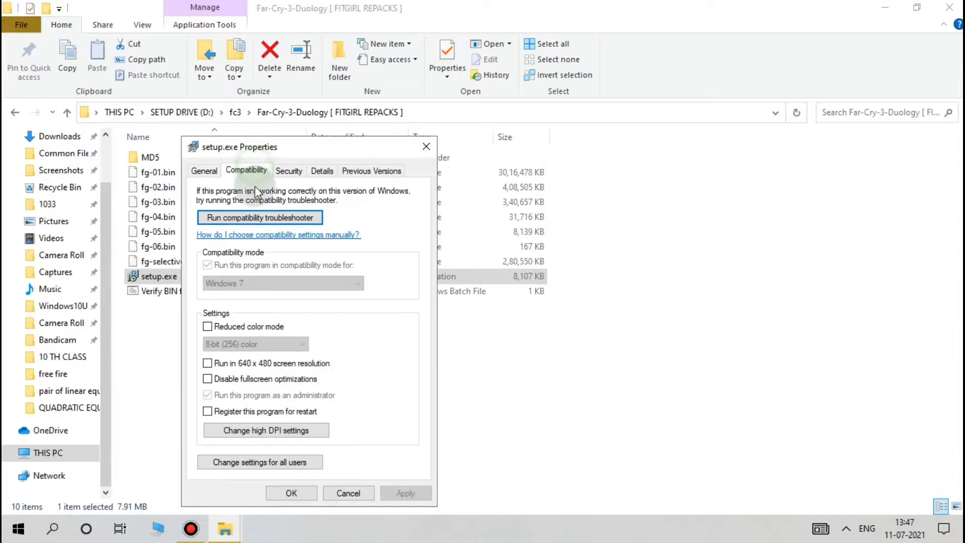
# Set setup.exe to Windows 7 compatibility for all users, then launch the Far Cry 3 installer.
pyautogui.click(260, 461)
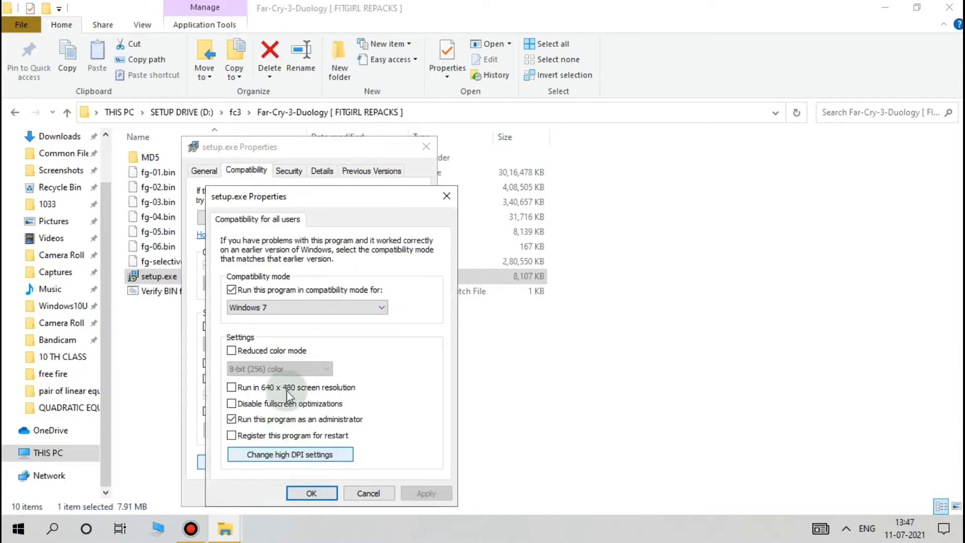
pyautogui.click(306, 307)
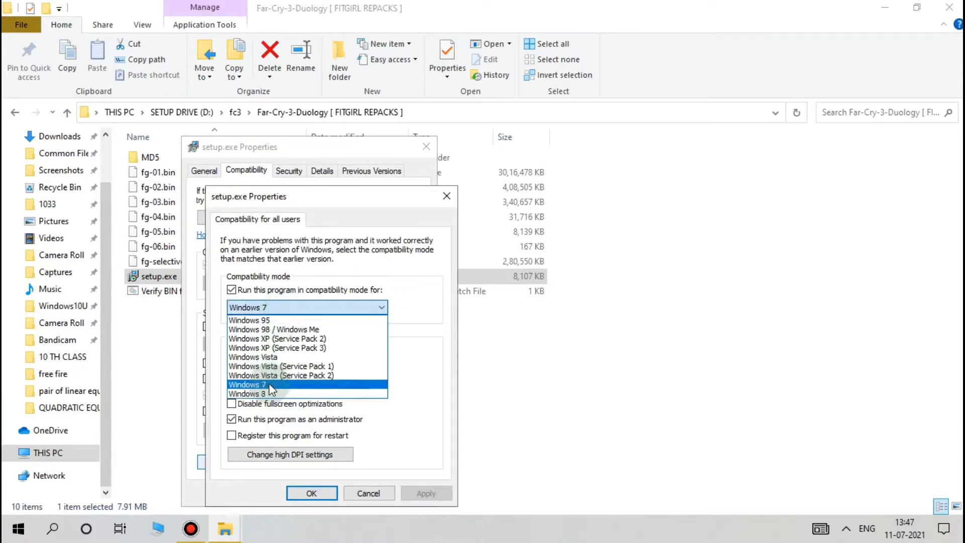
pyautogui.click(247, 384)
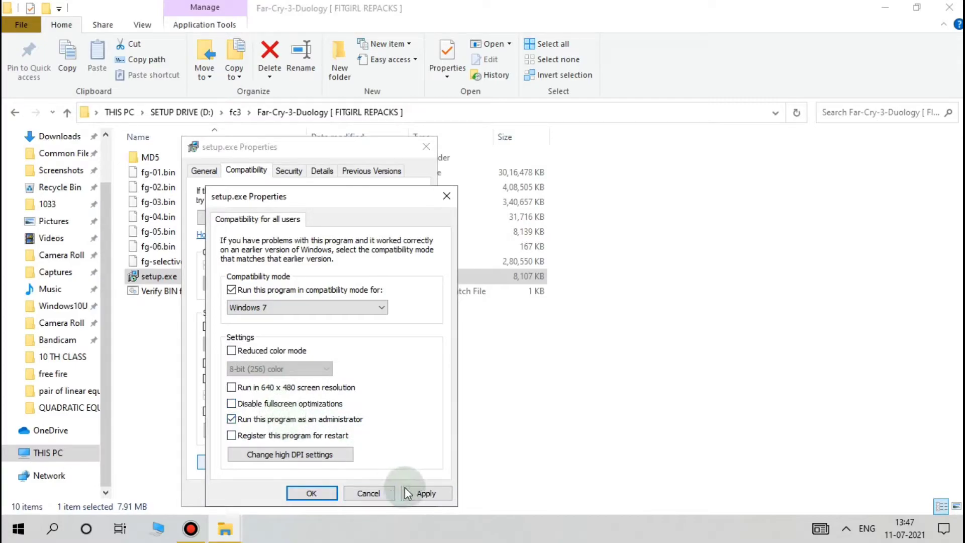
pyautogui.click(311, 494)
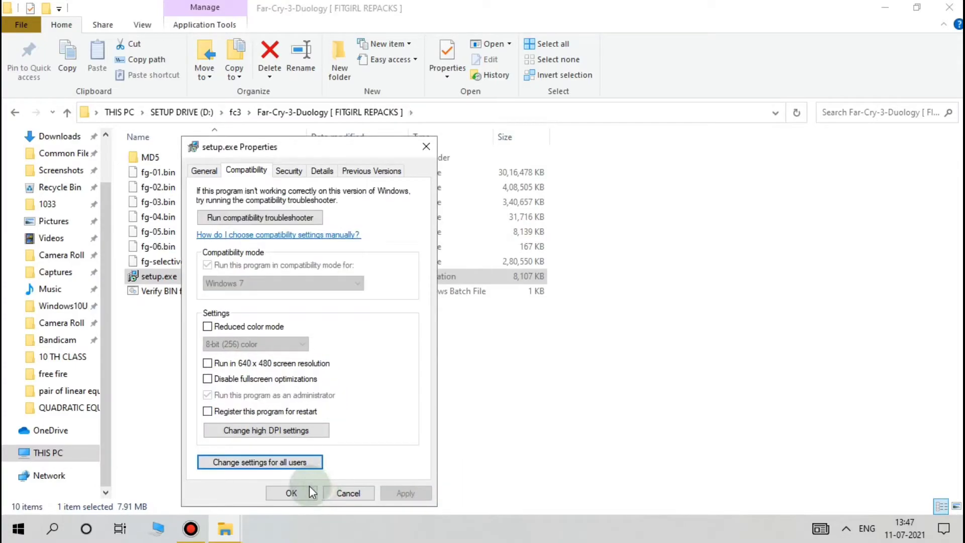
pyautogui.click(292, 492)
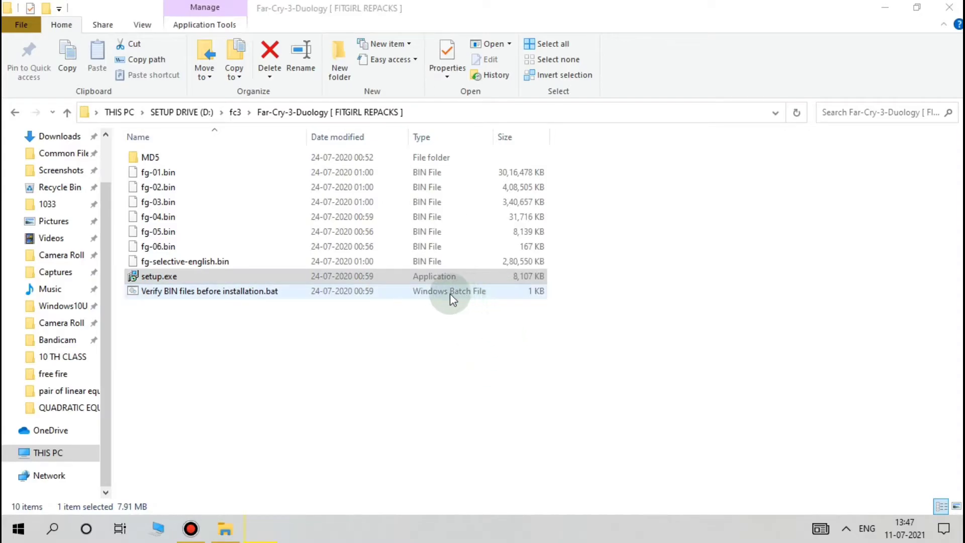
pyautogui.doubleClick(161, 276)
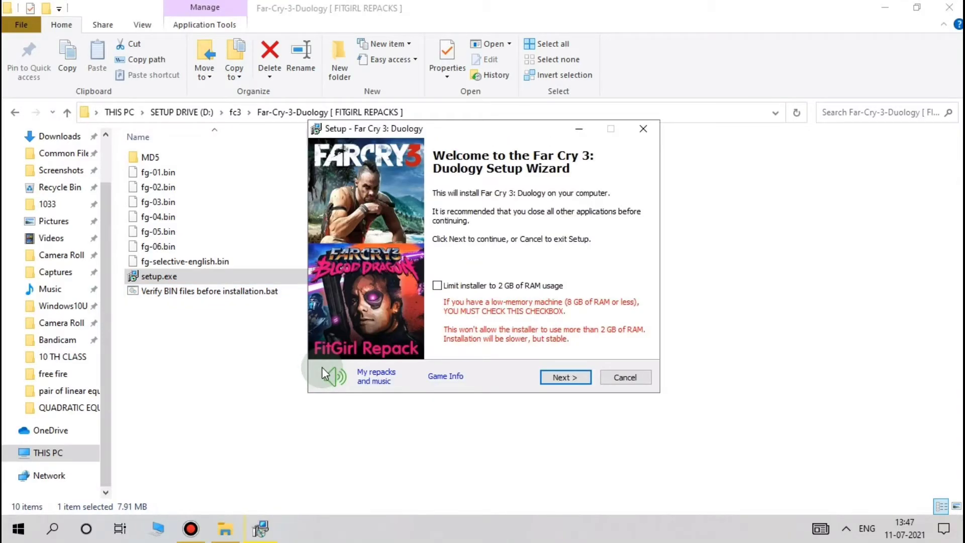
# Mute the FitGirl installer music and tick 'Limit installer to 2 GB of RAM usage'.
pyautogui.click(332, 376)
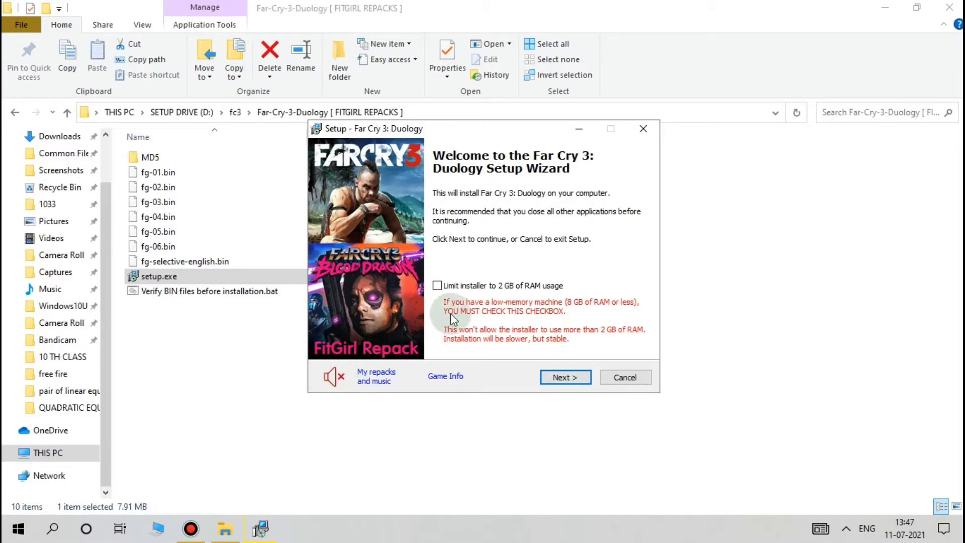
pyautogui.click(437, 285)
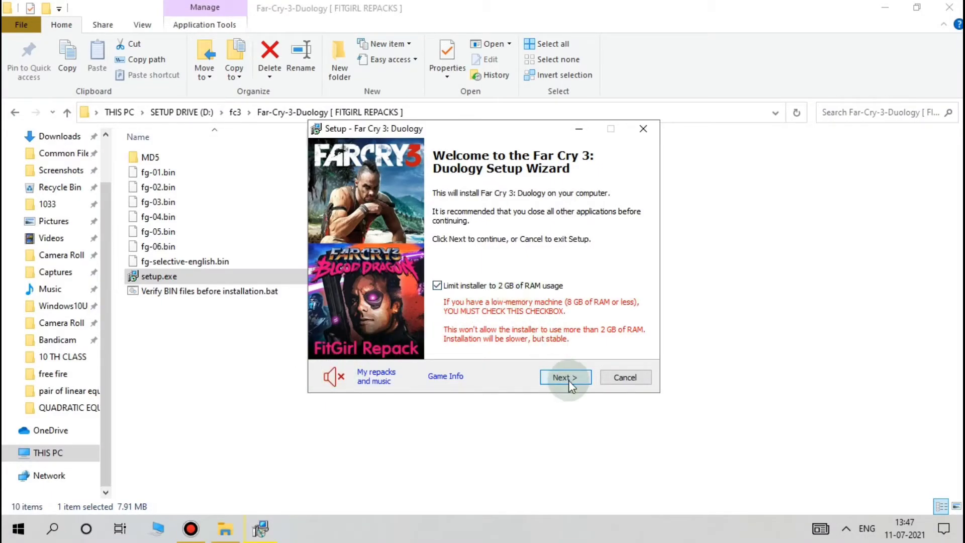